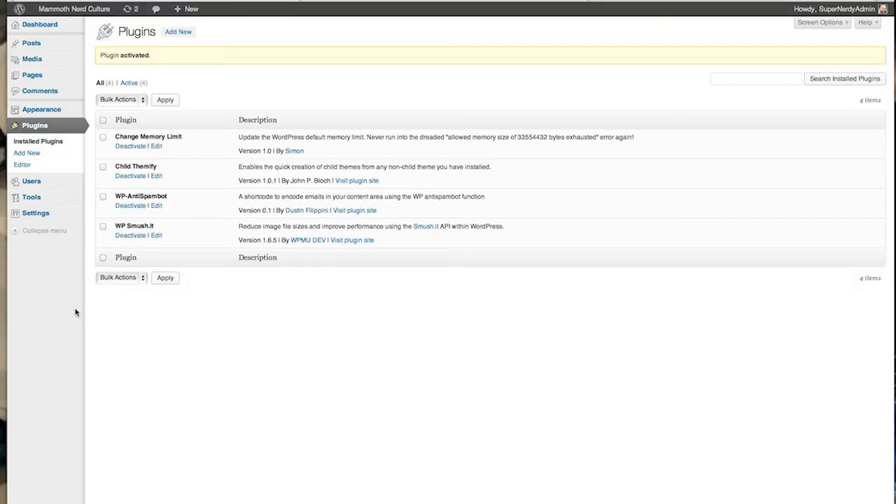
pyautogui.moveTo(42, 126)
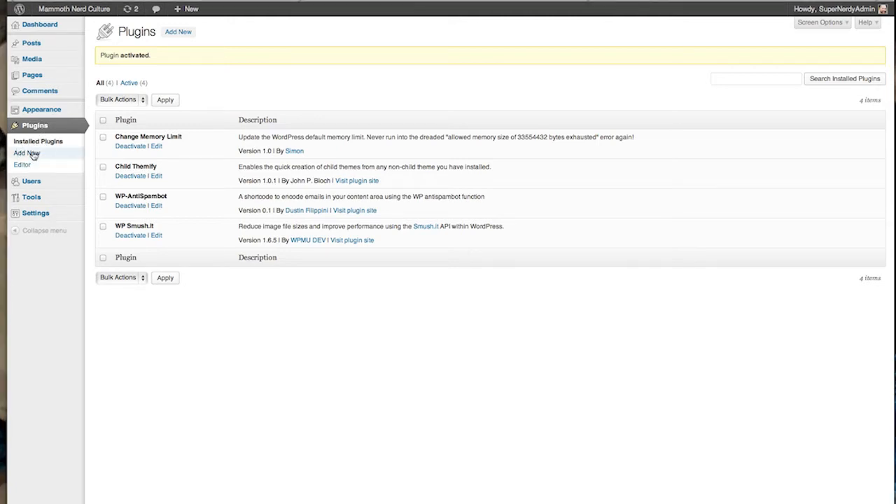
# - Search the Add New plugins page for 'child themify' and list the matching plugins
pyautogui.click(26, 153)
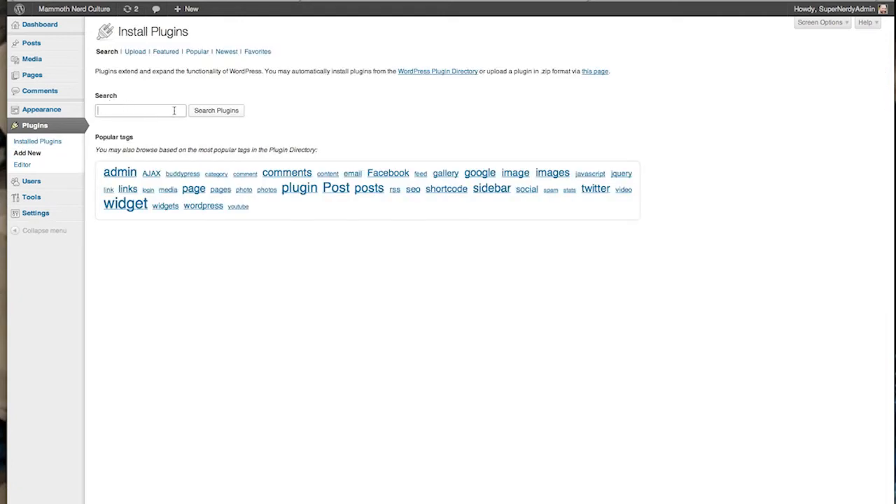
pyautogui.write('child themify')
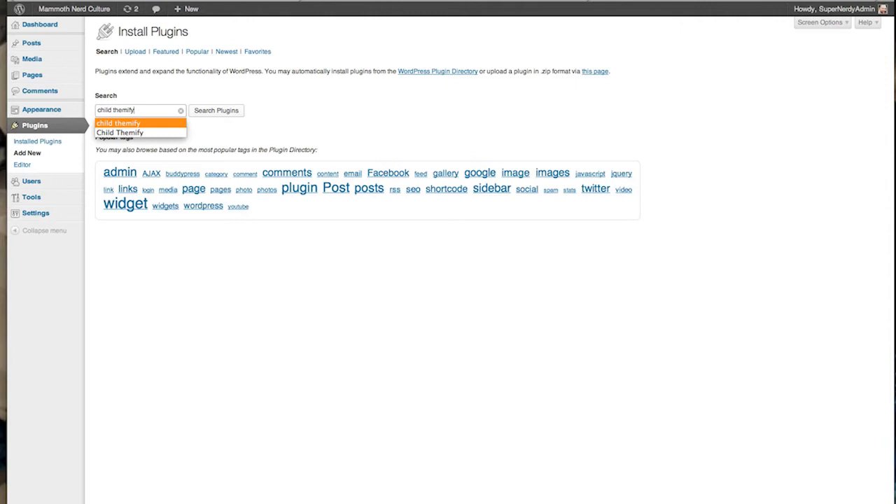
pyautogui.click(216, 109)
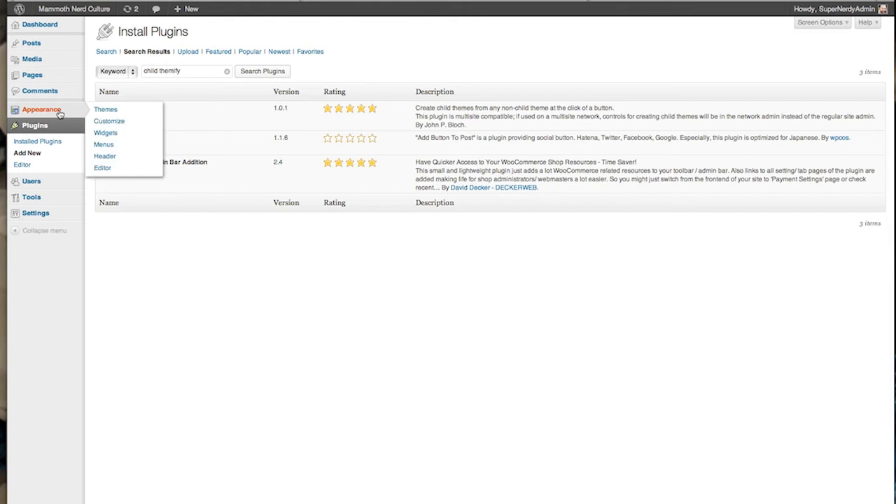
pyautogui.moveTo(107, 109)
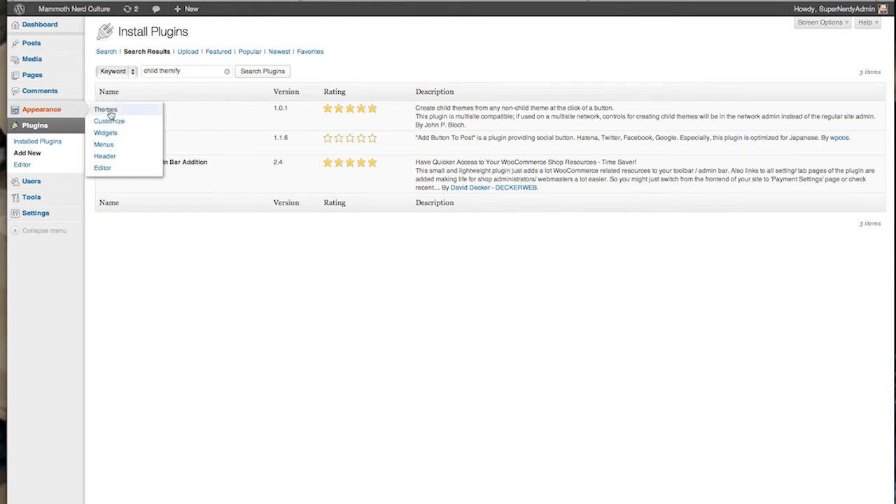
# - Go to Appearance > Themes, showing Twenty Thirteen as the current theme
pyautogui.click(105, 109)
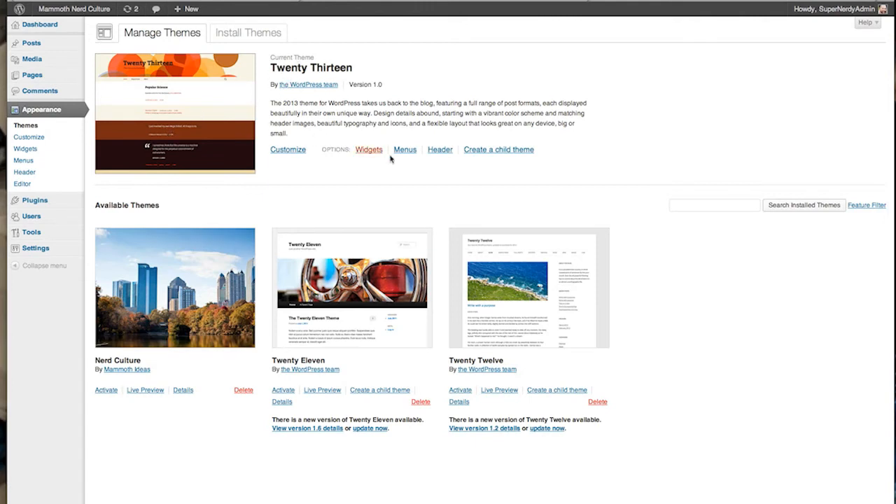
pyautogui.moveTo(499, 150)
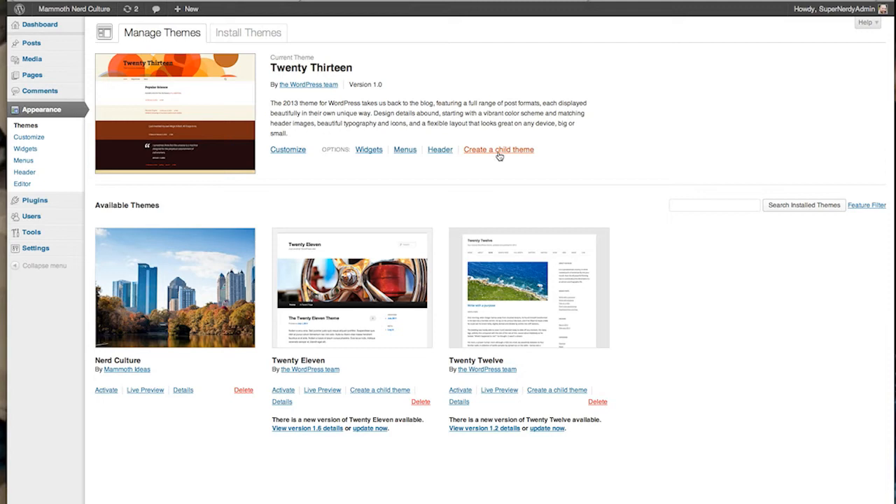
pyautogui.moveTo(498, 153)
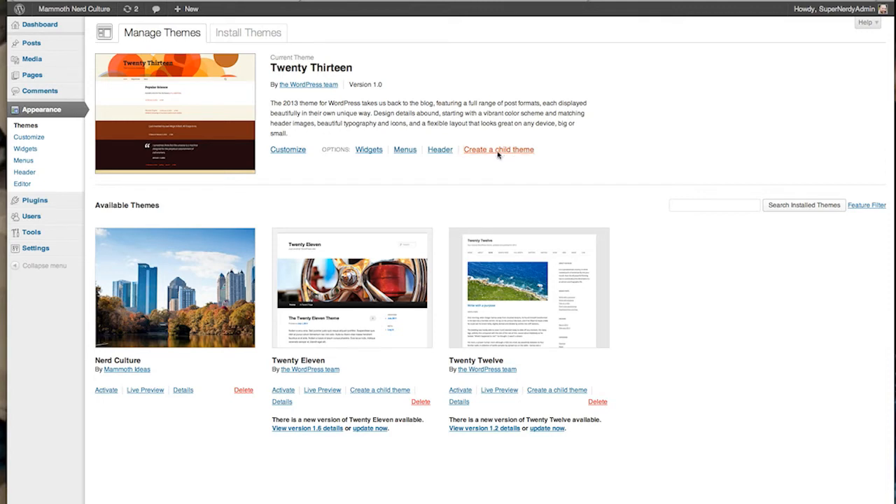
# - Create a child theme of Twenty Thirteen named 'Nerd Culture 2.0' via Child Themify
pyautogui.click(499, 148)
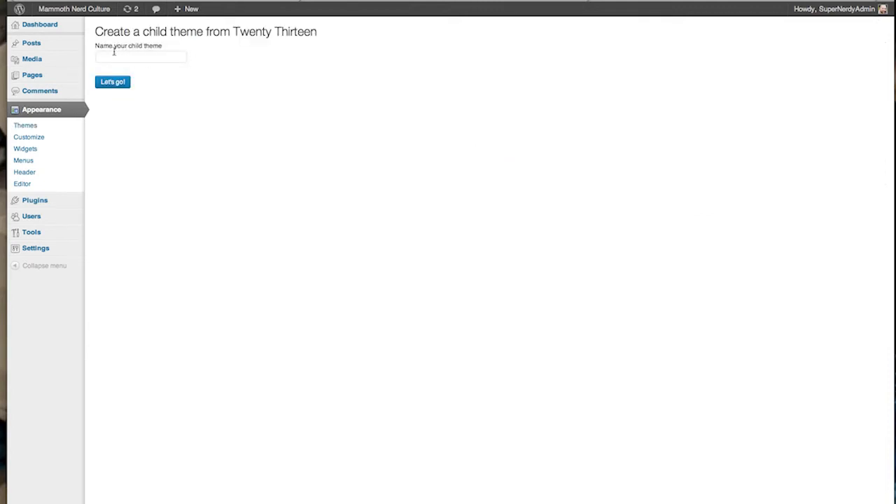
pyautogui.write('Nerd Culture 2.0')
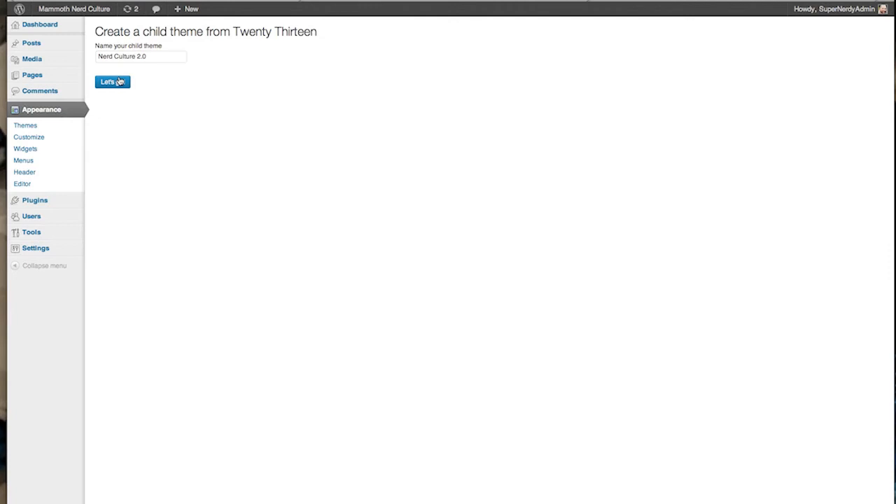
pyautogui.click(112, 81)
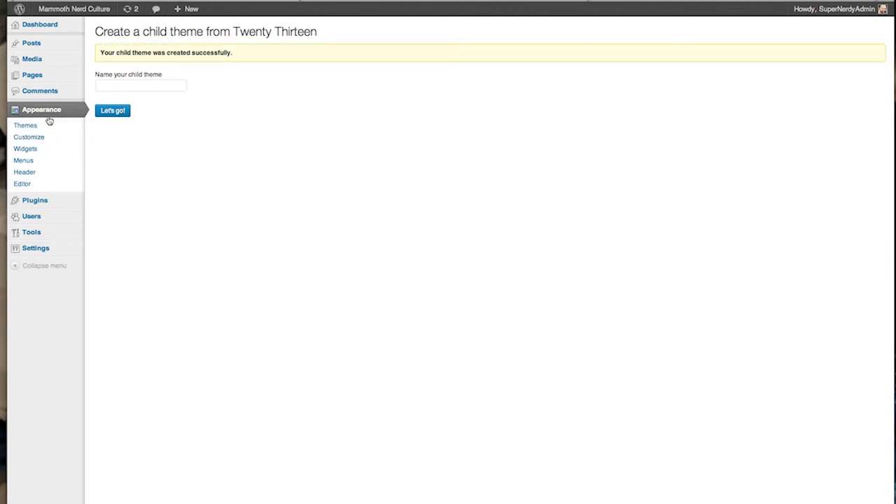
pyautogui.moveTo(42, 126)
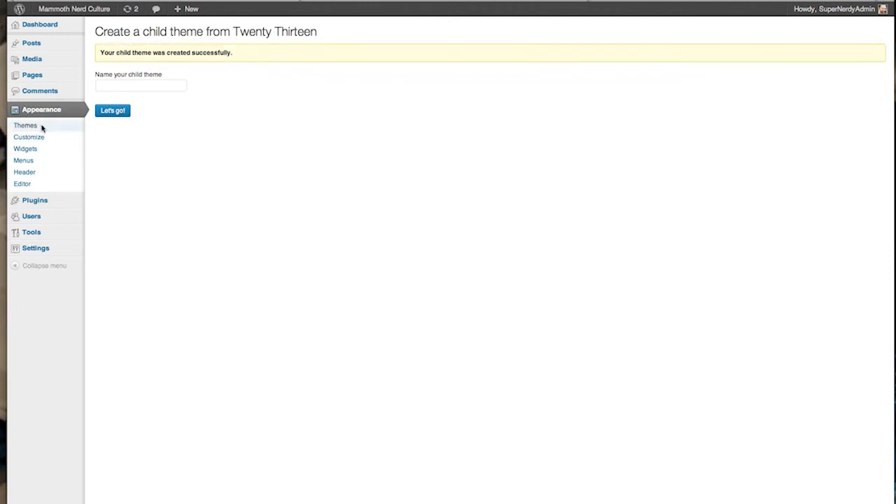
# - Activate Nerd Culture 2.0 from the themes list and load its style.css in the theme editor
pyautogui.click(26, 124)
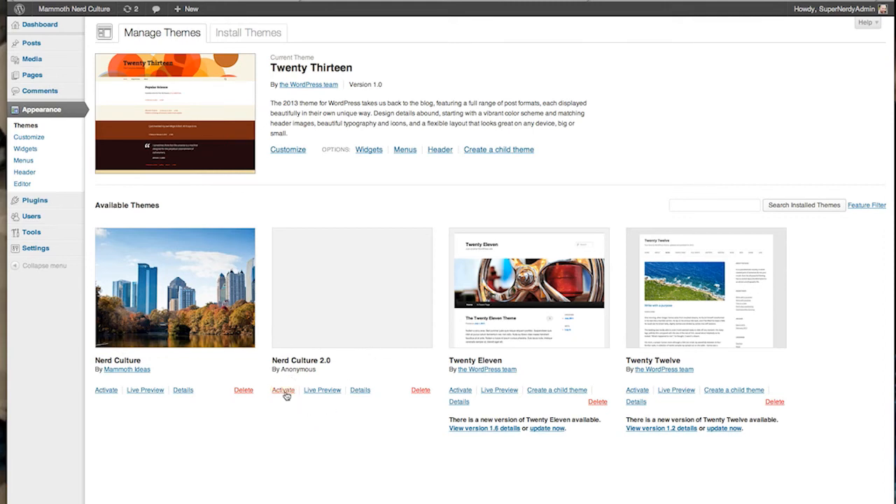
pyautogui.click(283, 389)
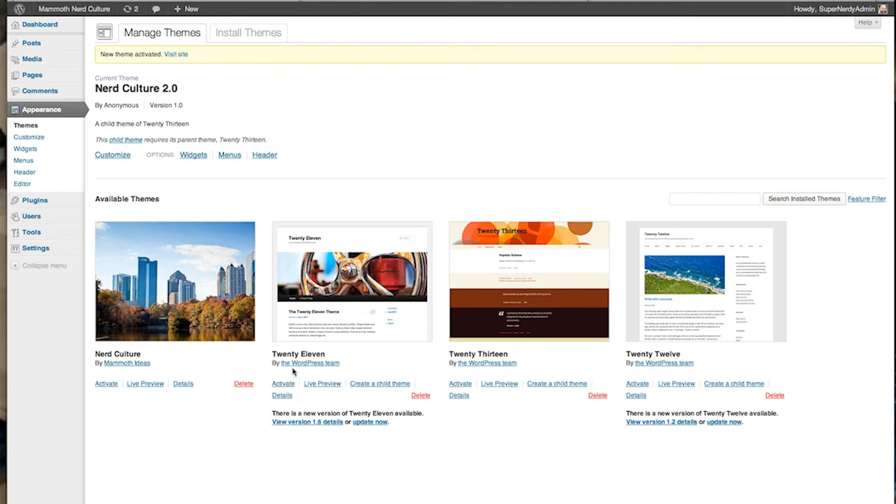
pyautogui.moveTo(112, 153)
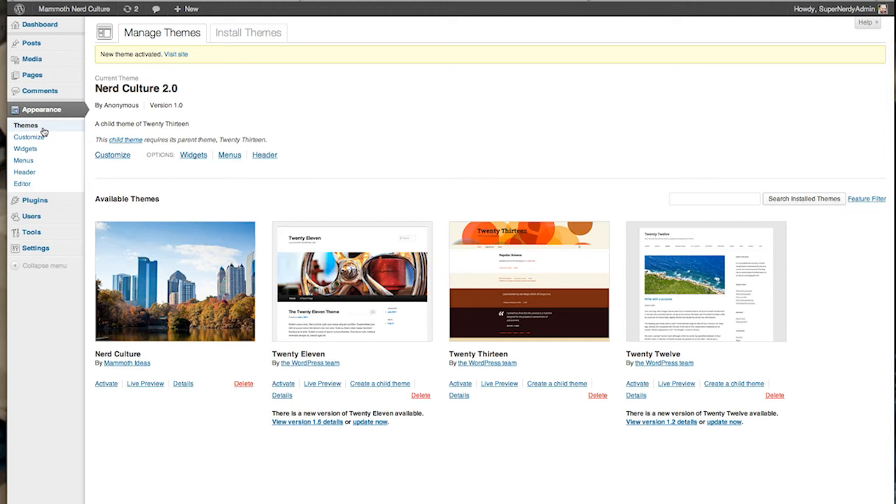
pyautogui.moveTo(28, 188)
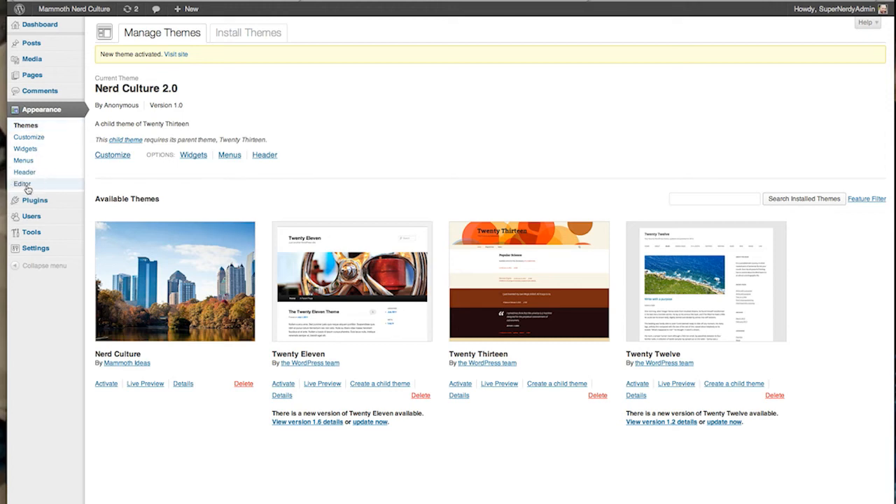
pyautogui.click(22, 184)
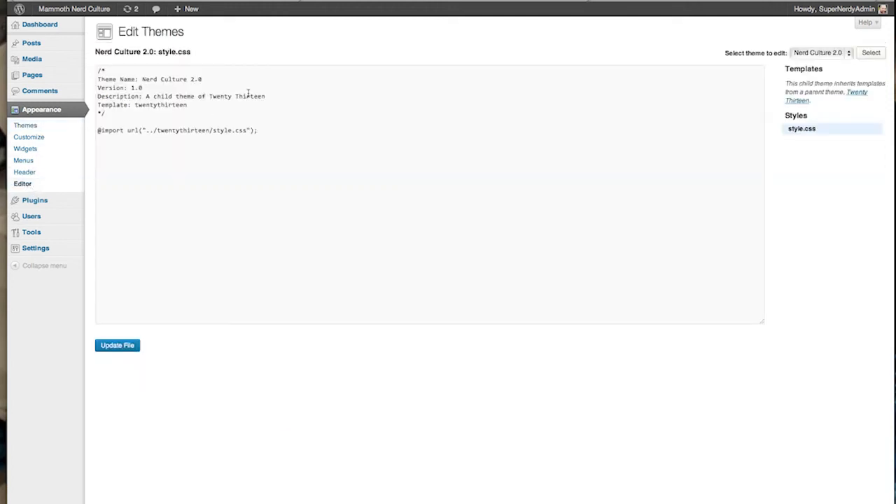